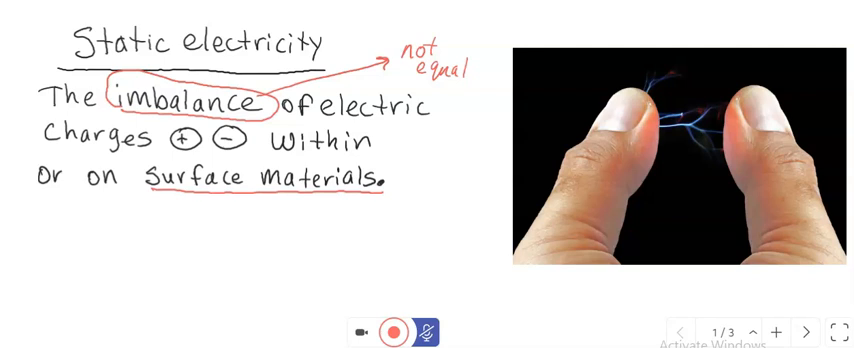
Step: Draw a red arrow from the static electricity definition toward the sparking fingertips photo
drag(345, 218, 487, 205)
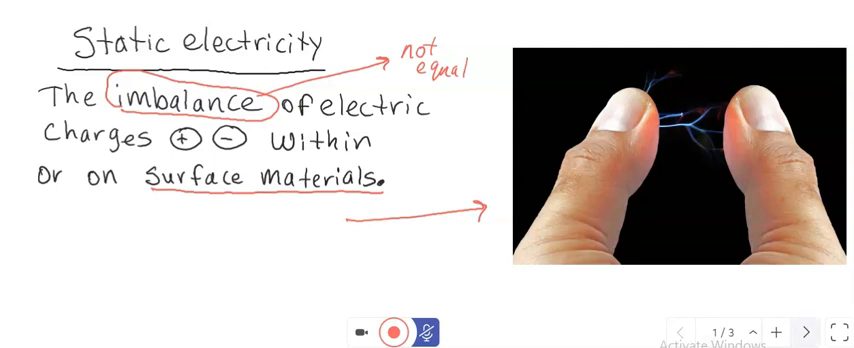
Step: Advance to slide 2 with the paper-vane-on-a-rod experiment video
click(806, 331)
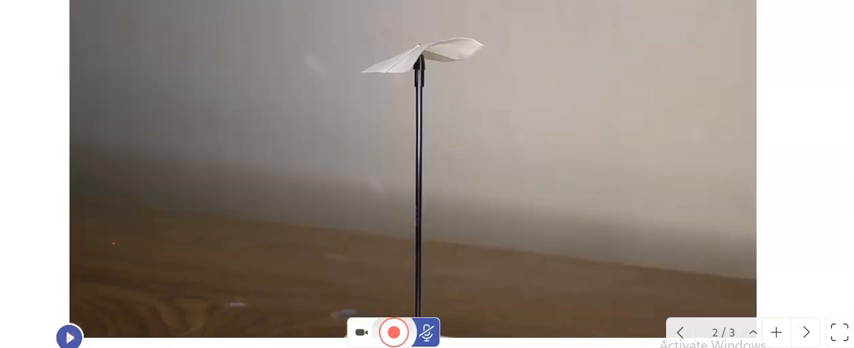
click(68, 333)
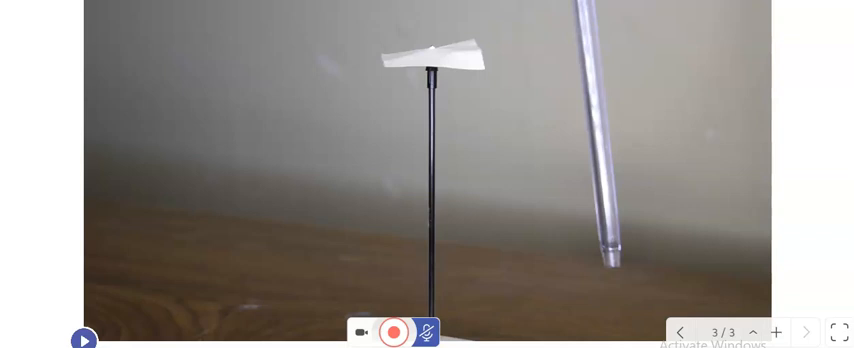
Step: Start the straw-and-vane experiment video on slide 3 playing
click(86, 336)
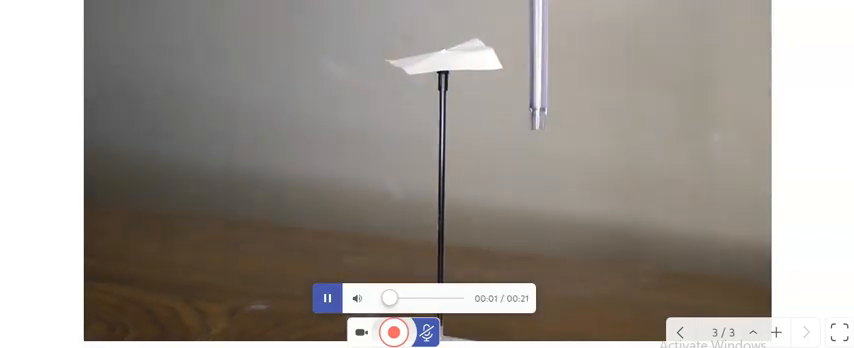